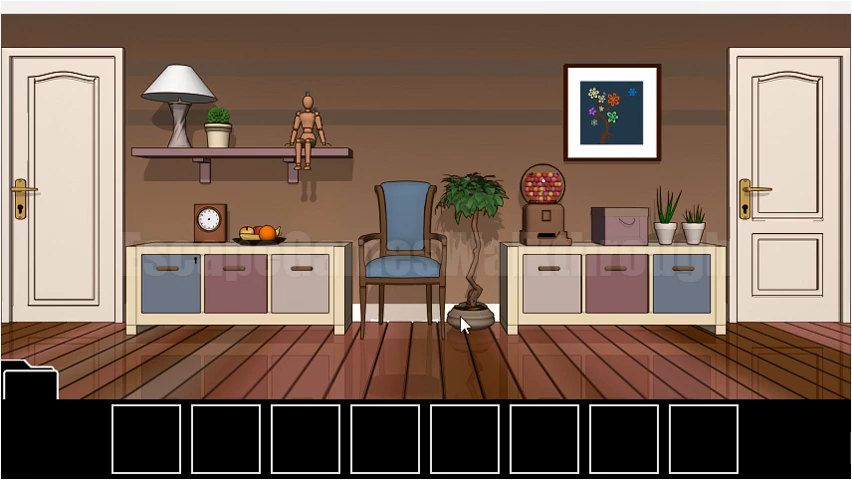
mouse_move(612, 120)
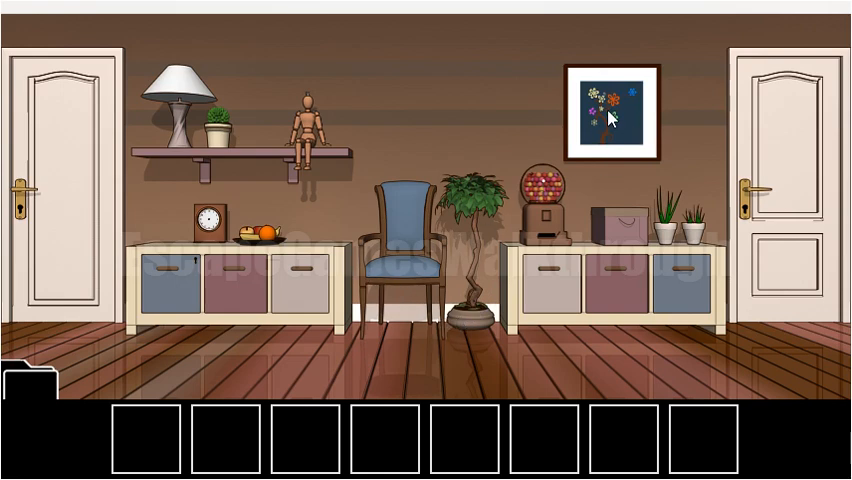
- Examine the flower painting to read its colour order for the cabinet lock
left_click(612, 120)
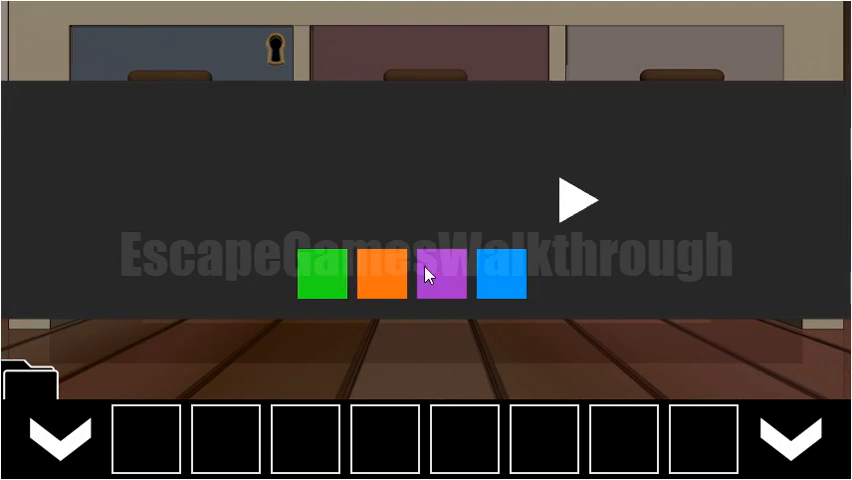
- Submit the green, orange, purple, blue colour code on the cabinet lock
left_click(500, 274)
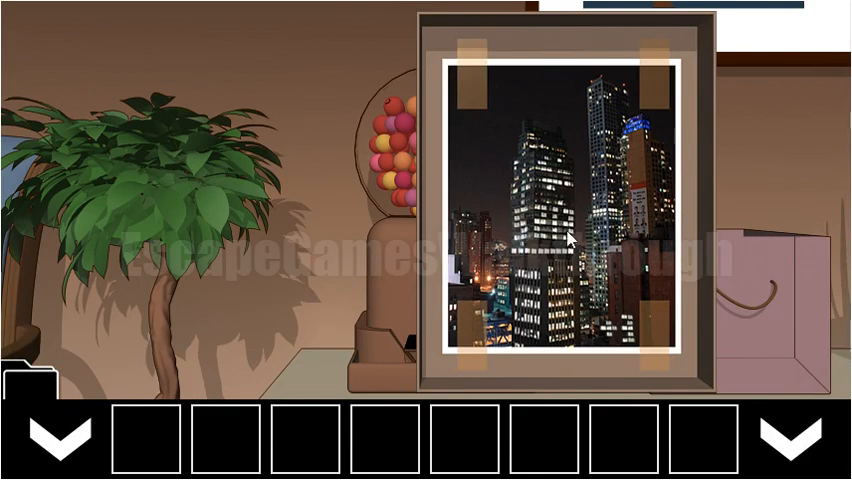
mouse_move(628, 338)
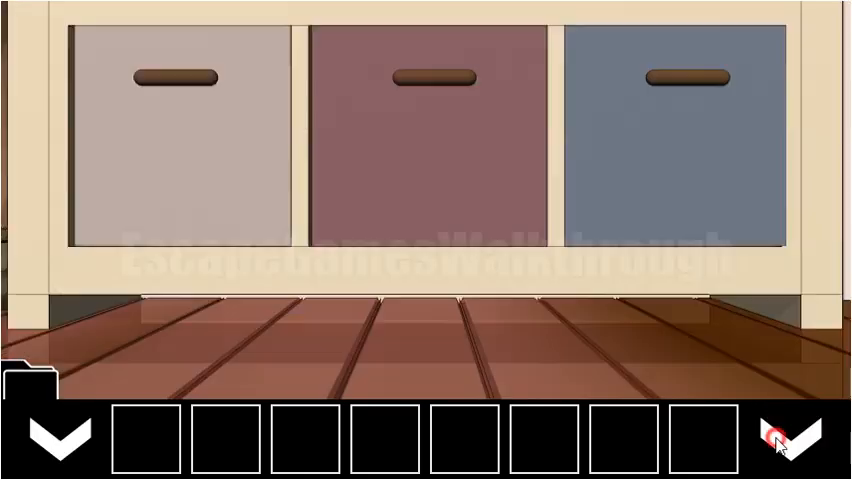
- Enter and submit the code 5216 on the right cabinet's number lock
left_click(789, 444)
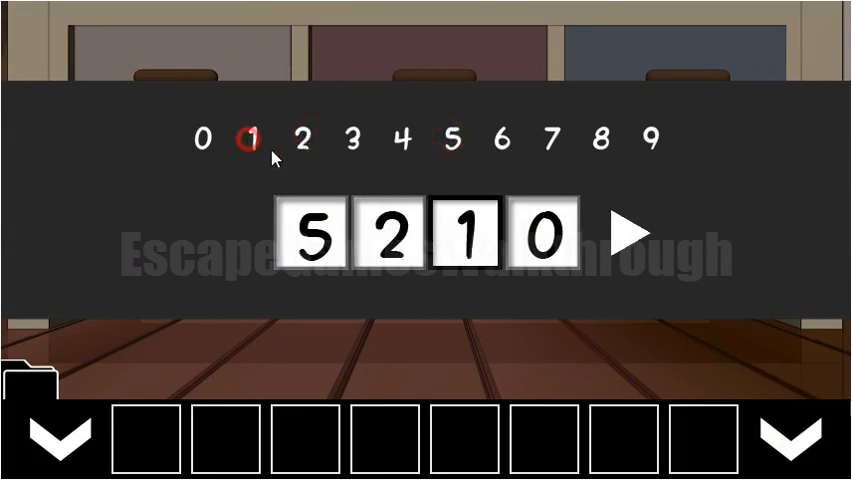
left_click(500, 143)
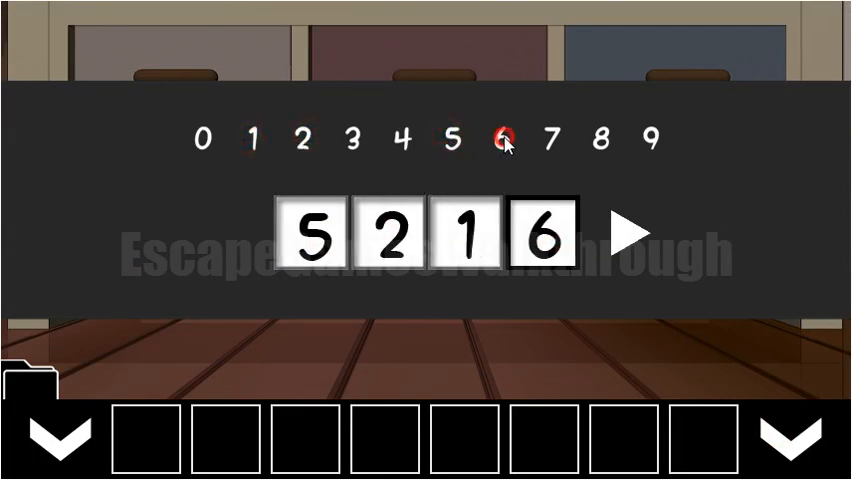
left_click(637, 232)
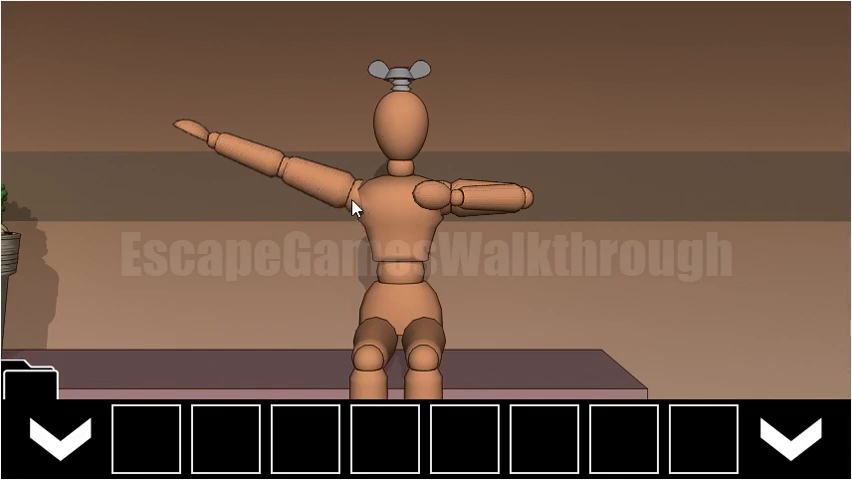
mouse_move(425, 218)
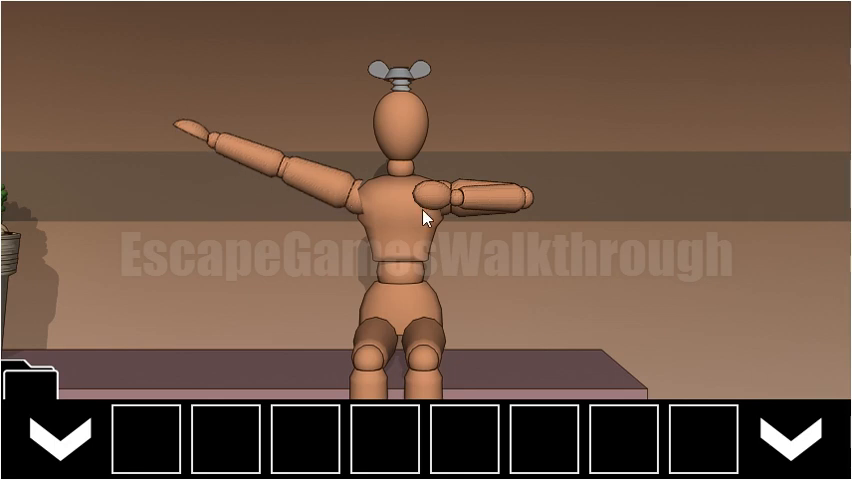
- Inspect the clock and fruit bowl and take the golden medallion from the compartment beneath
left_click(792, 435)
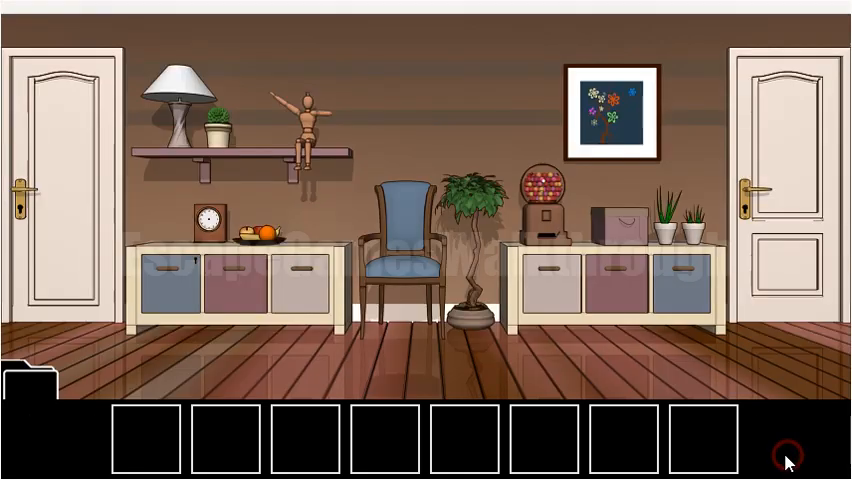
left_click(203, 222)
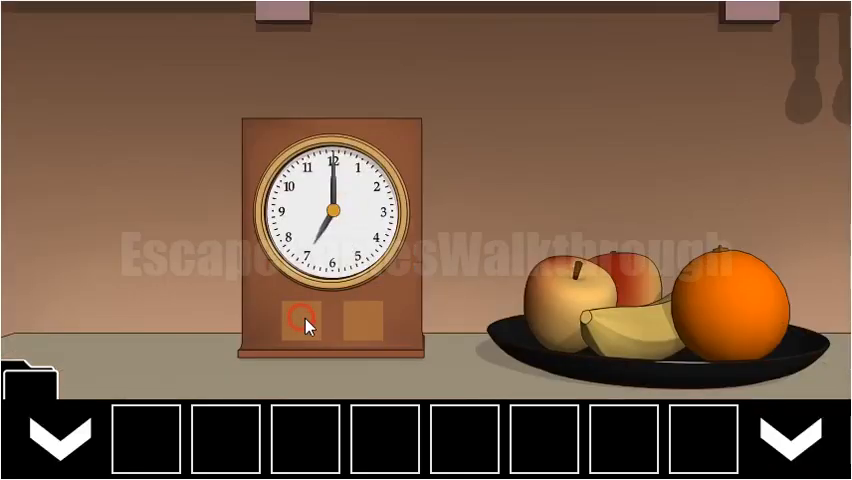
left_click(300, 322)
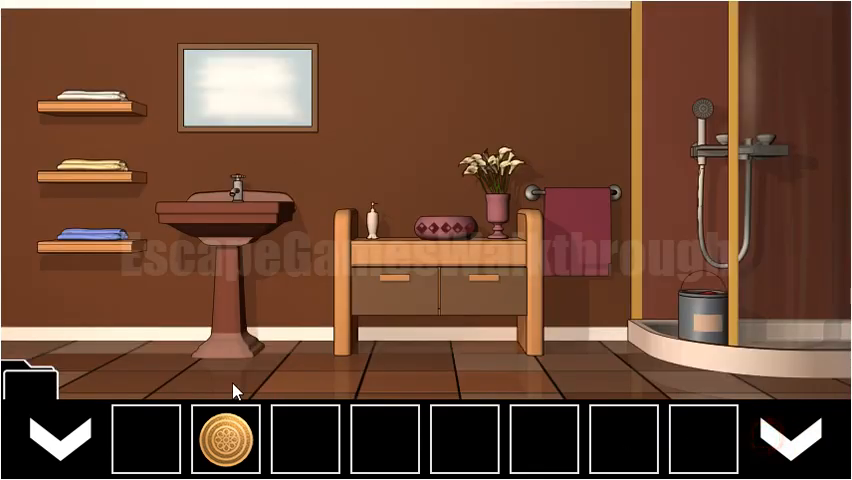
- Submit the mannequin's arm directions on the four-diamond lock to reveal the PIXY box
left_click(800, 440)
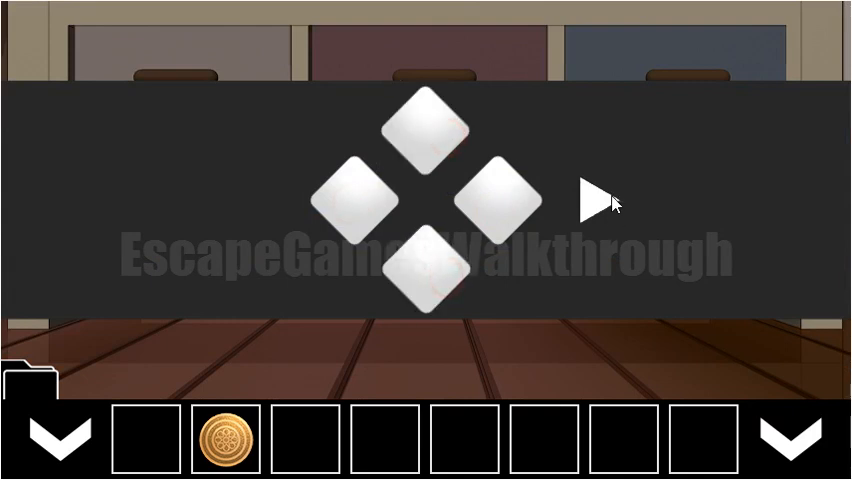
left_click(592, 200)
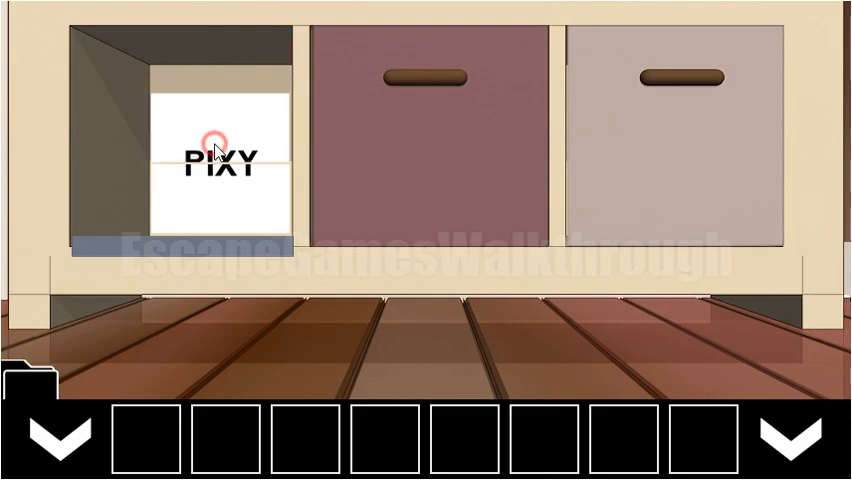
- Read the PIXY card, submit PIXY on the bathroom lock and take the golden key back to the room
left_click(62, 432)
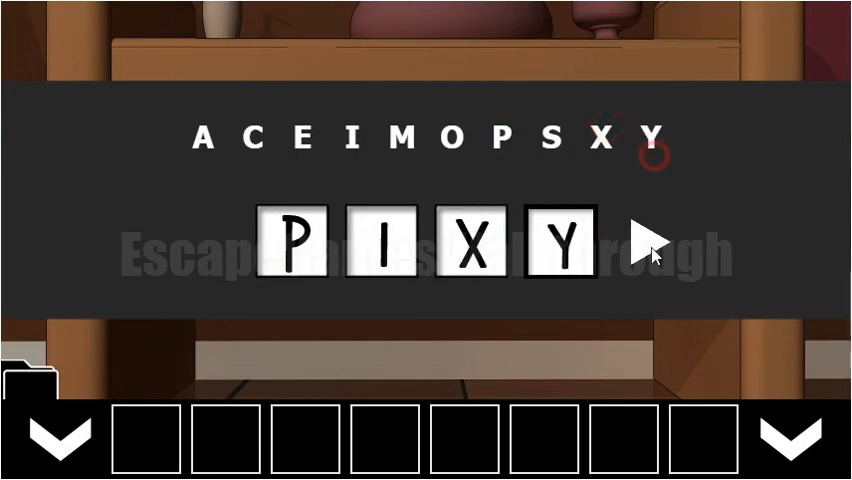
left_click(653, 243)
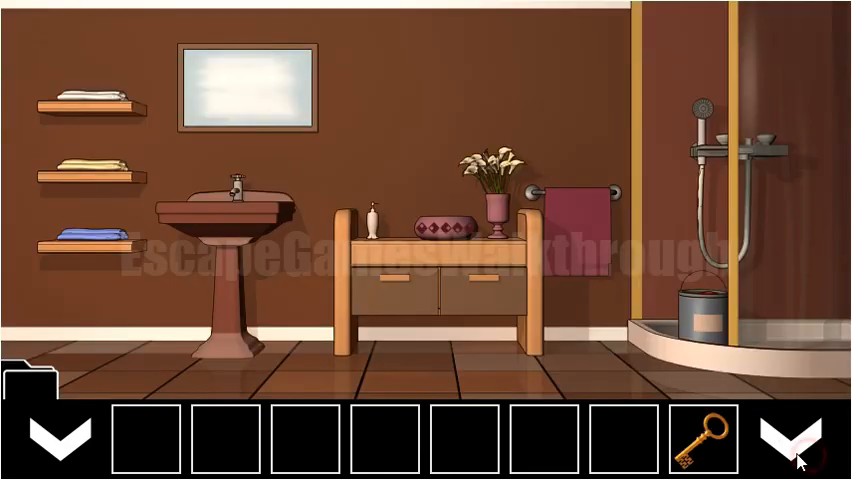
left_click(794, 444)
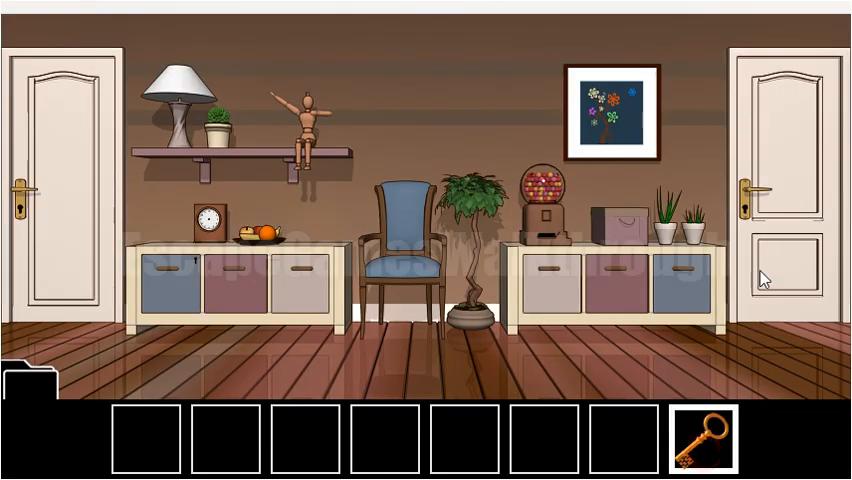